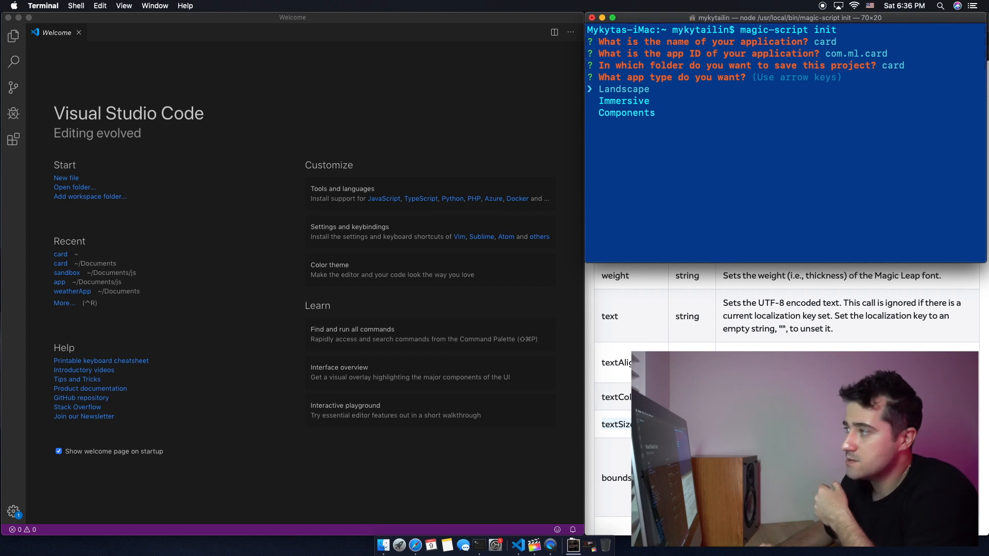
Step: Choose Components as the app type in magic-script init
key("down")
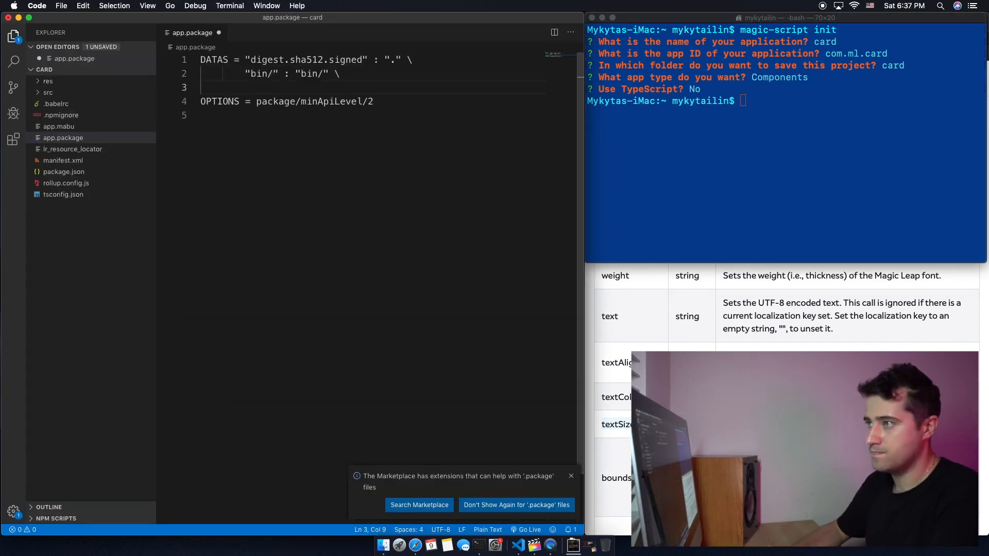
Step: Add "res/" : "res/" to DATAS in app.package, then view main.js from the src folder
type("\"res/\" : \"res/\"")
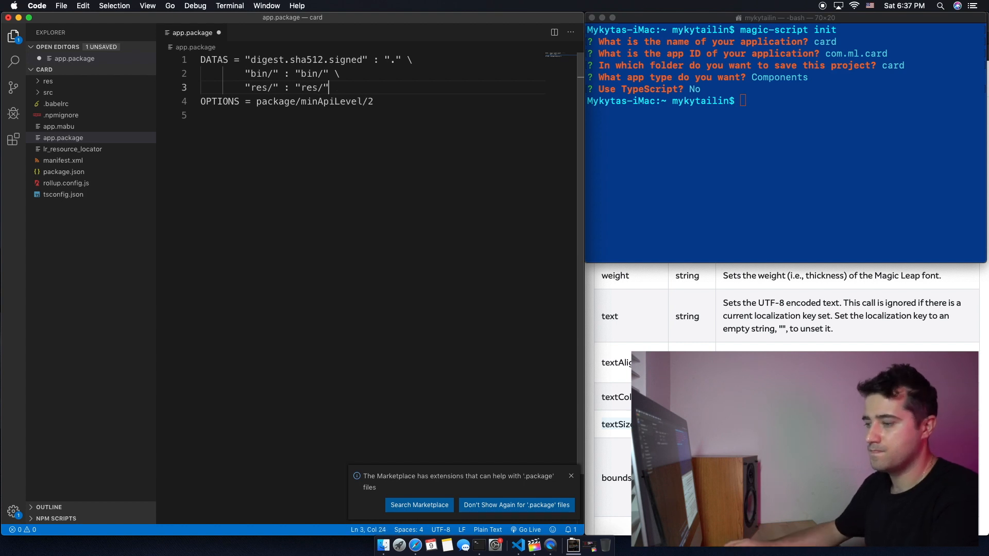
left_click(49, 103)
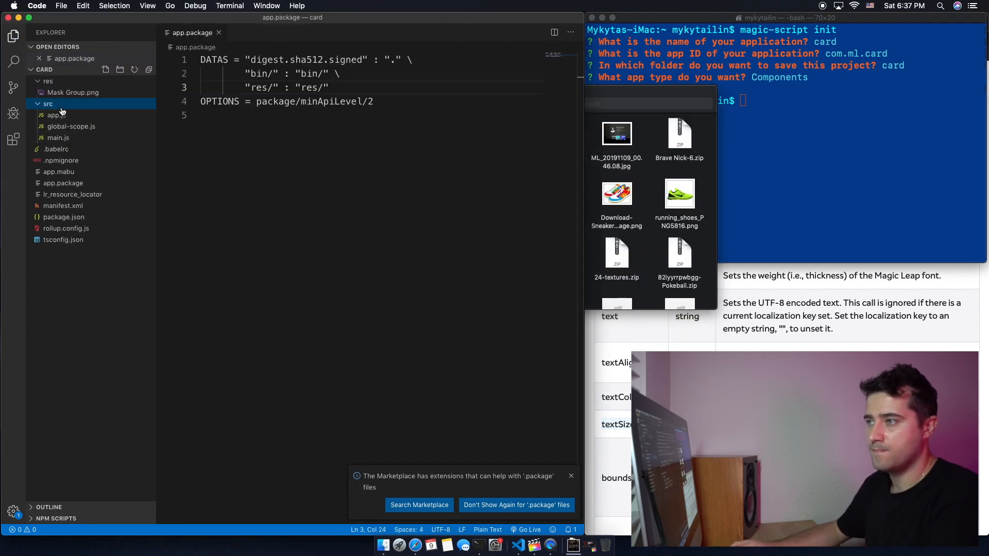
left_click(58, 137)
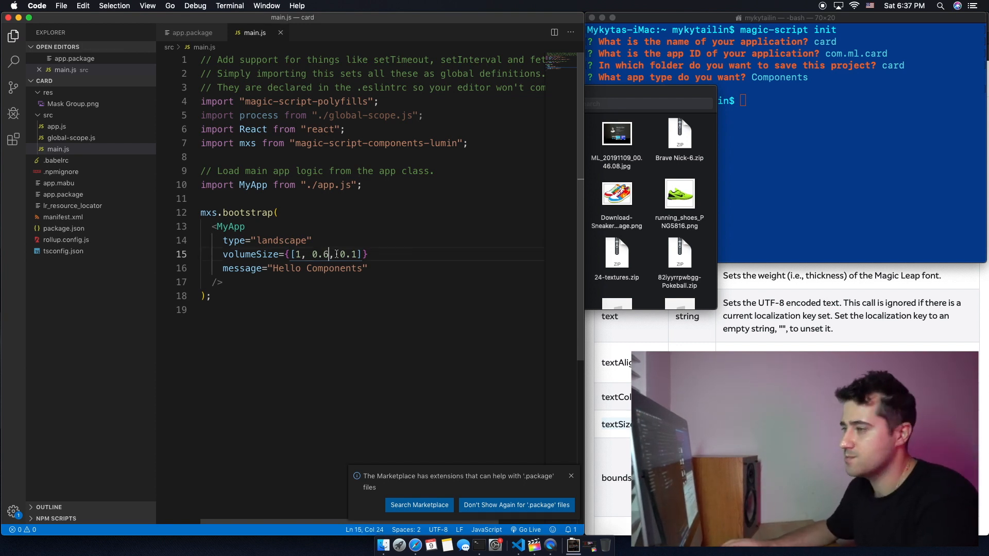
Step: Edit app.js to import Text, Image, LinearLayout and wrap an empty LinearLayout in main-view
left_click(55, 137)
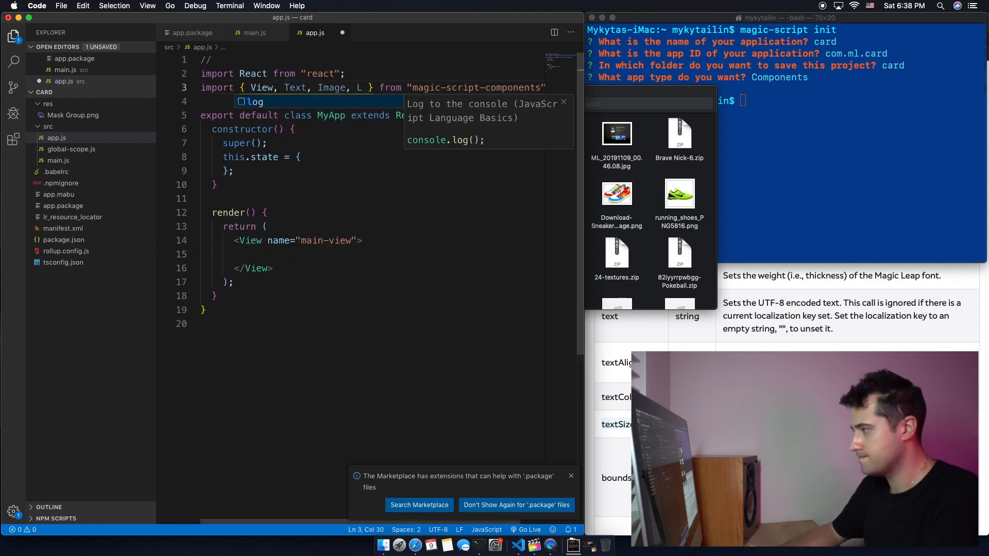
left_click(414, 545)
type("<LinearLayout")
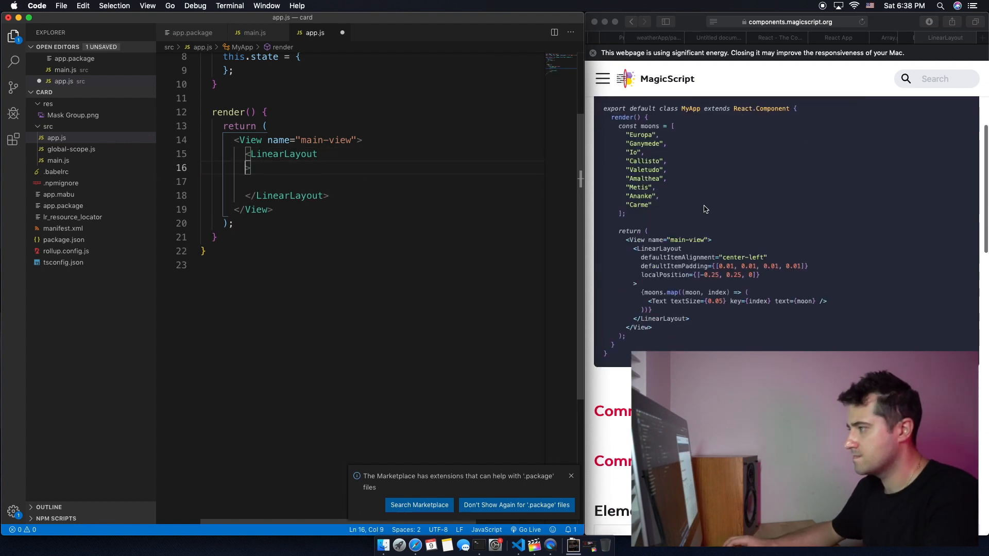
scroll("down", 3)
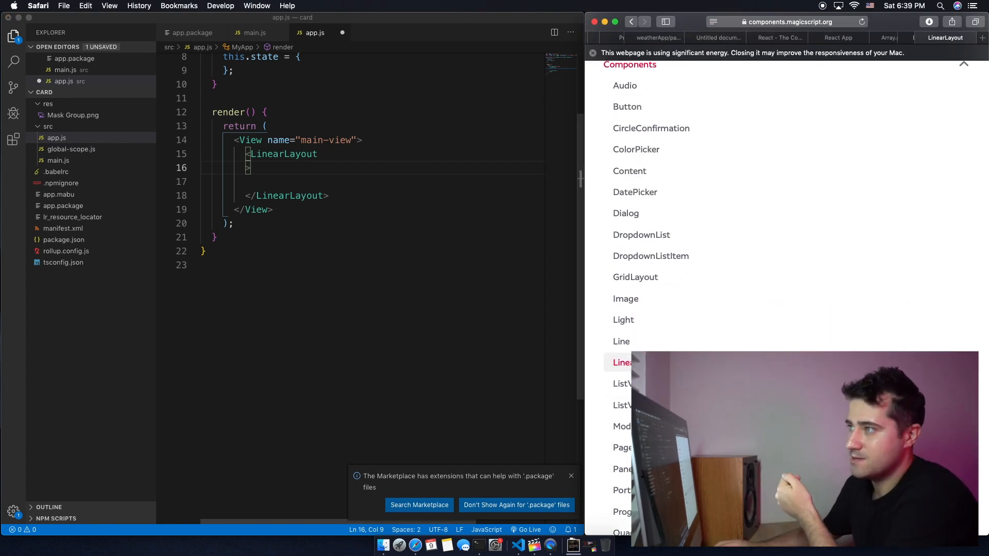
scroll("up", 3)
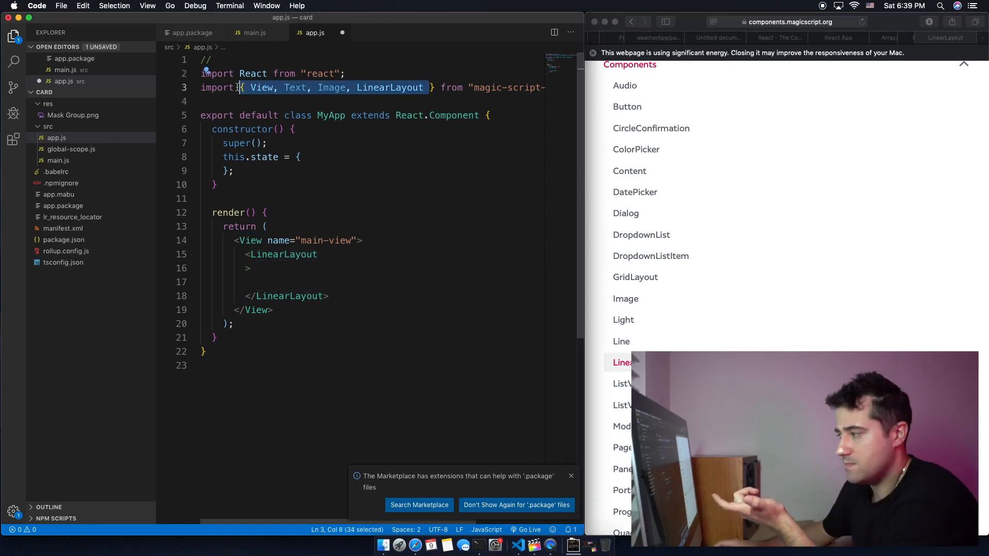
mouse_move(737, 148)
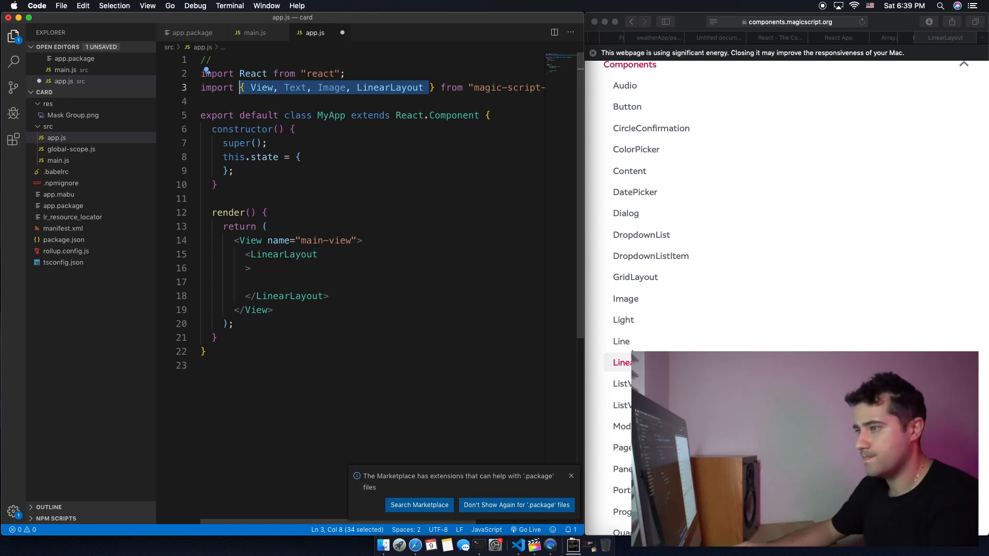
Step: Give the outer LinearLayout center-left item alignment and defaultItemPadding [0.1, 0.04, 0]
type("defaultI")
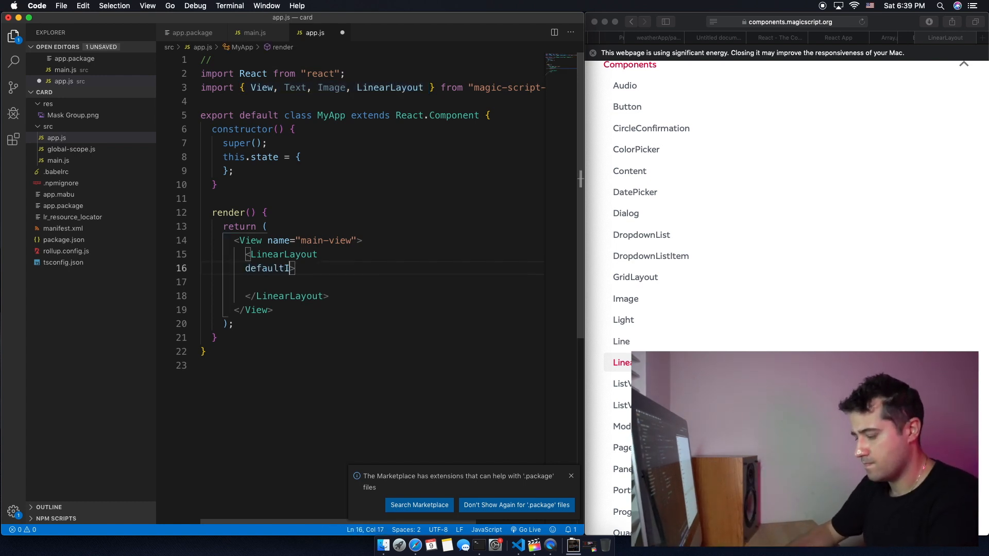
type("temPadding")
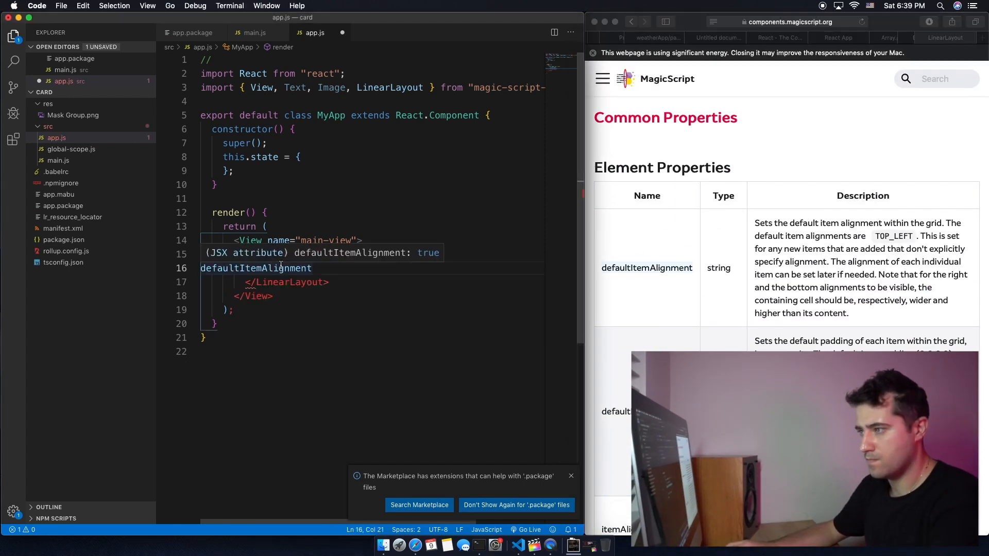
type("center-left\"")
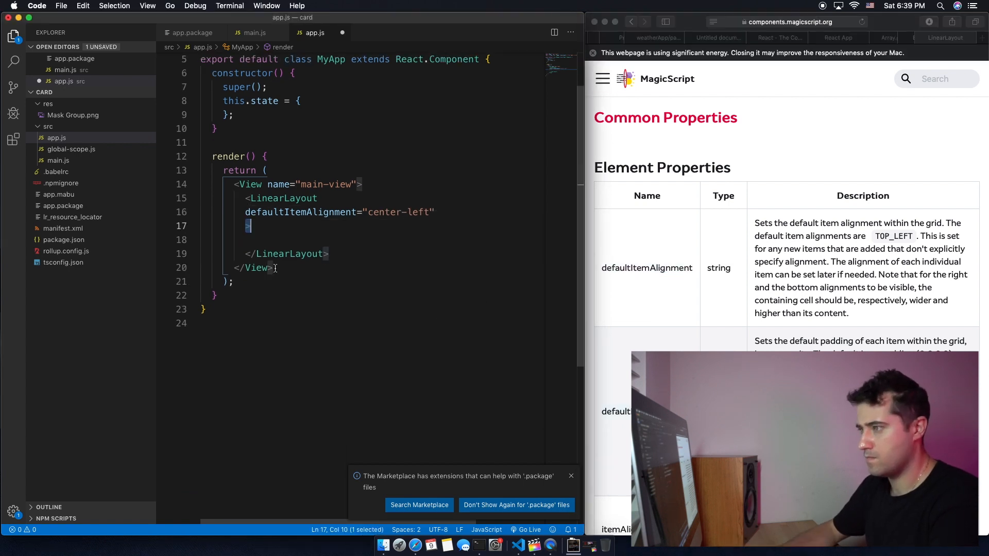
type("defaultItemPadding={[0.1]}")
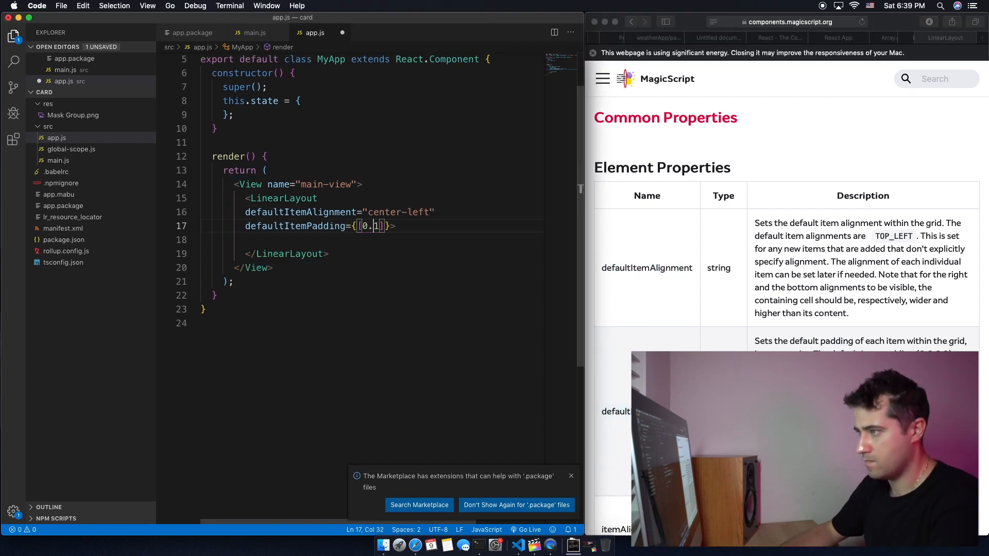
type(", 0.04, 0.1, 0.02")
type("orientation=\"horizontal\">")
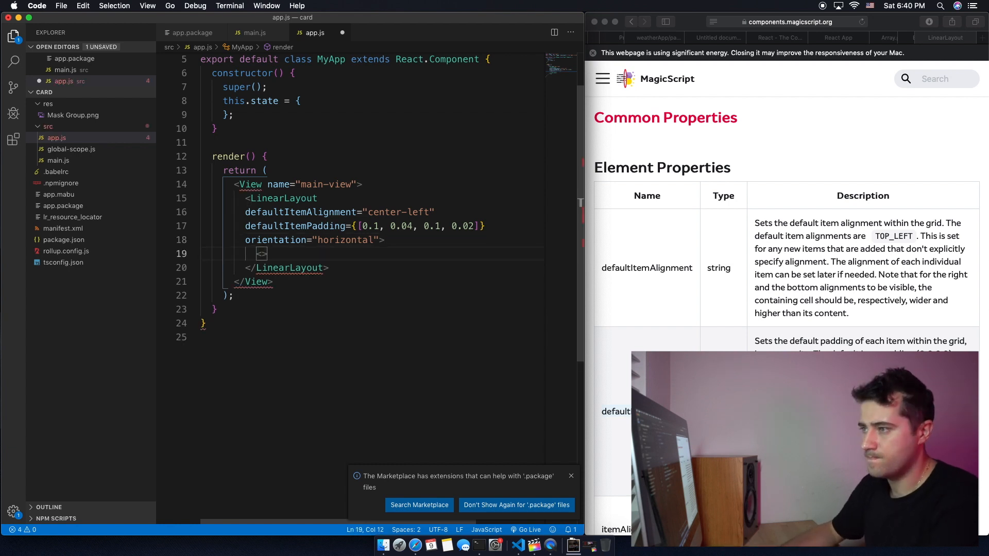
Step: Add localPosition and nest a vertical layout with the Mask Group image plus a second layout
type("localPosition={[-0.6, 0.4, 0]}>")
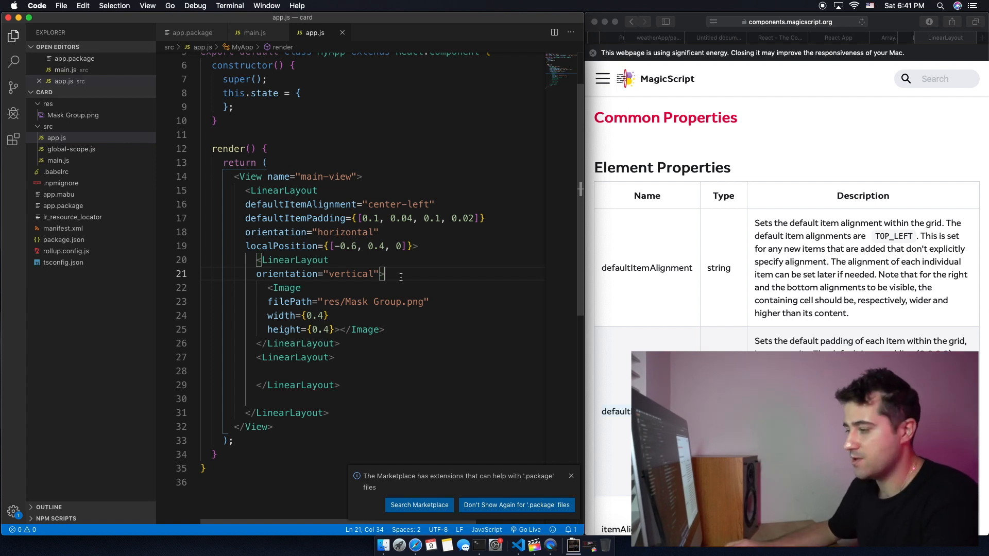
left_click(477, 547)
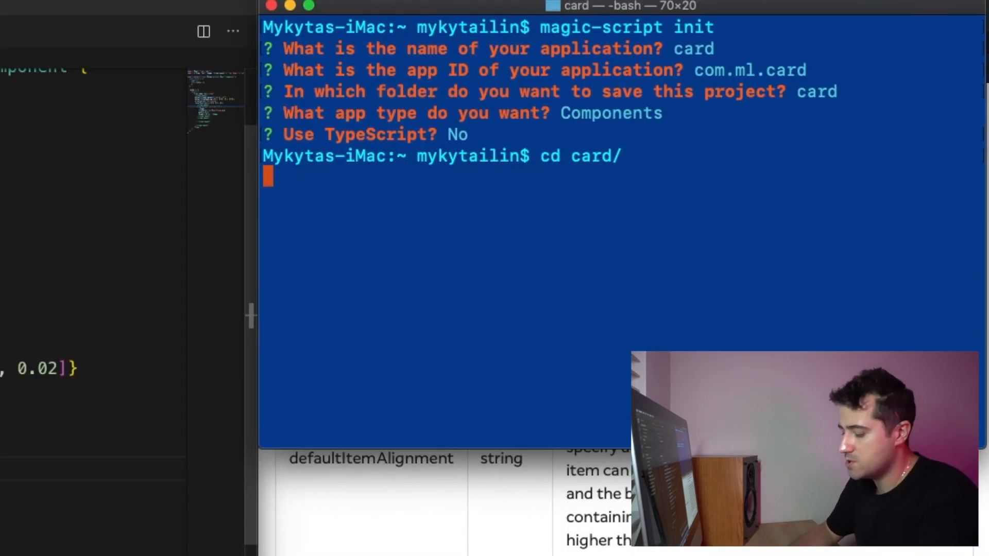
Step: Enter the card folder and run magic-script build -i to install on the device
key("Return")
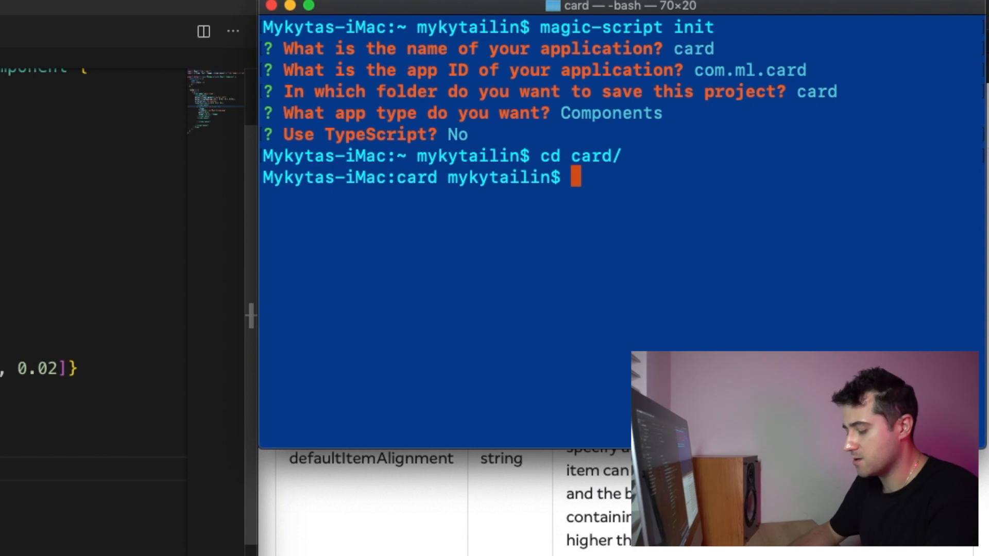
type("magic")
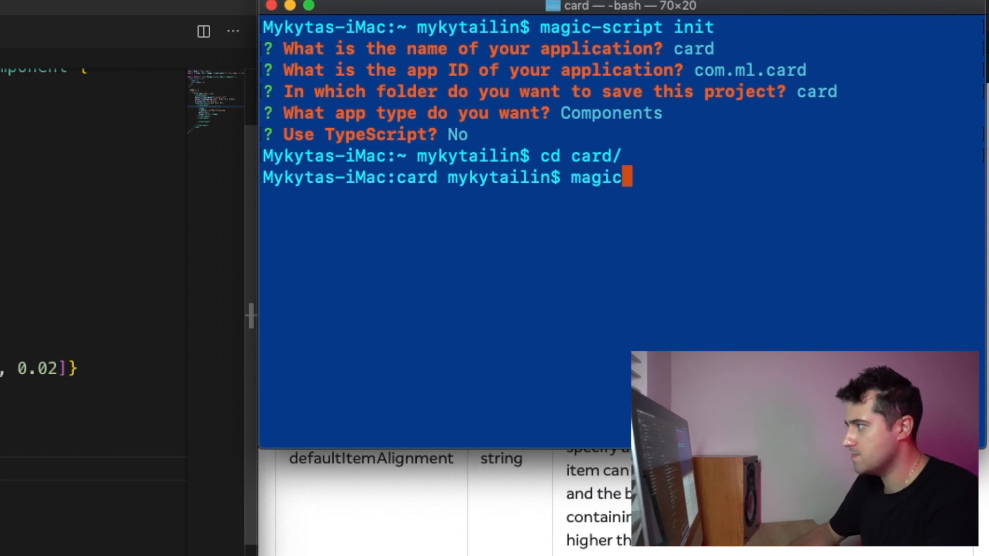
type("-script")
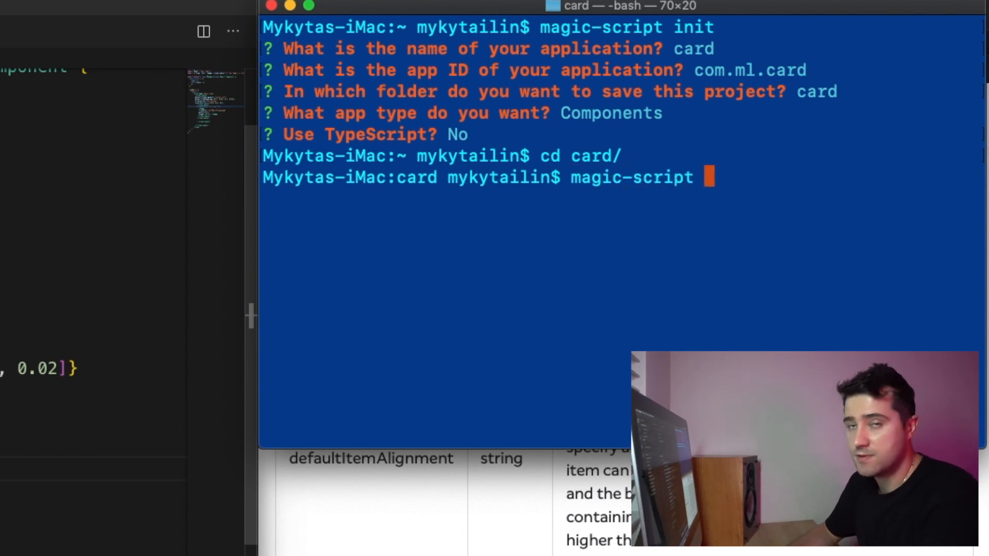
type("build -i")
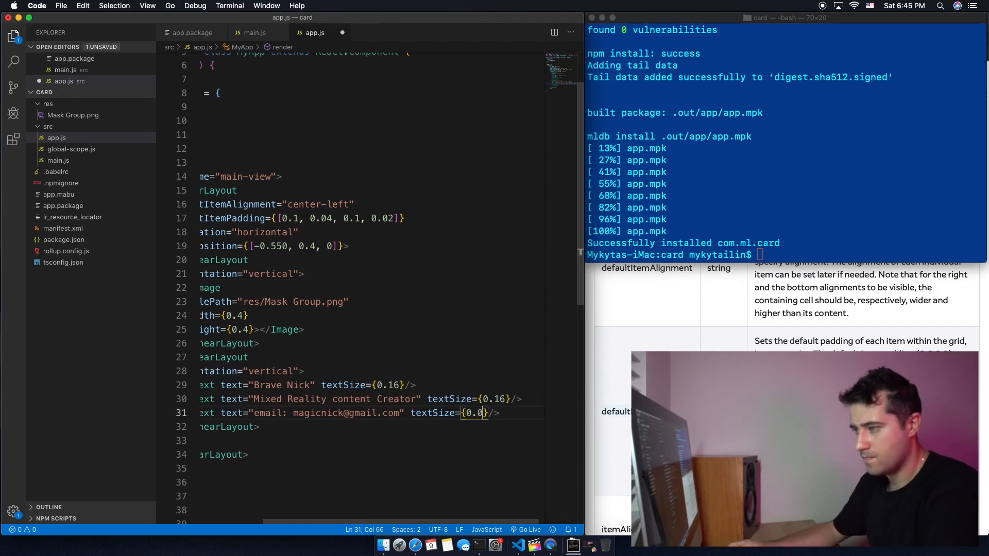
Step: Add the phone Text line 'cel: 954-0000-00' with text size 0.04
type("4")
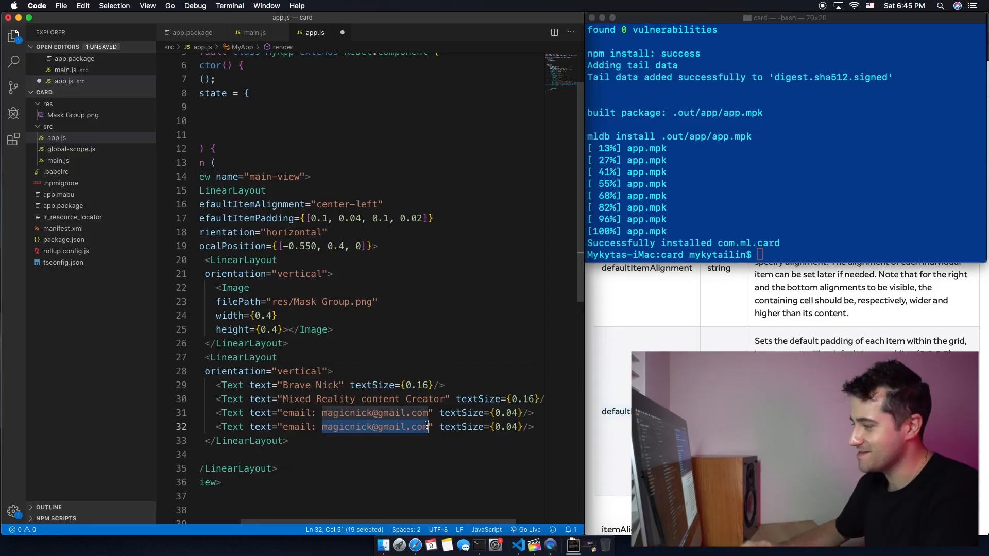
type("cel: 954-0000-00")
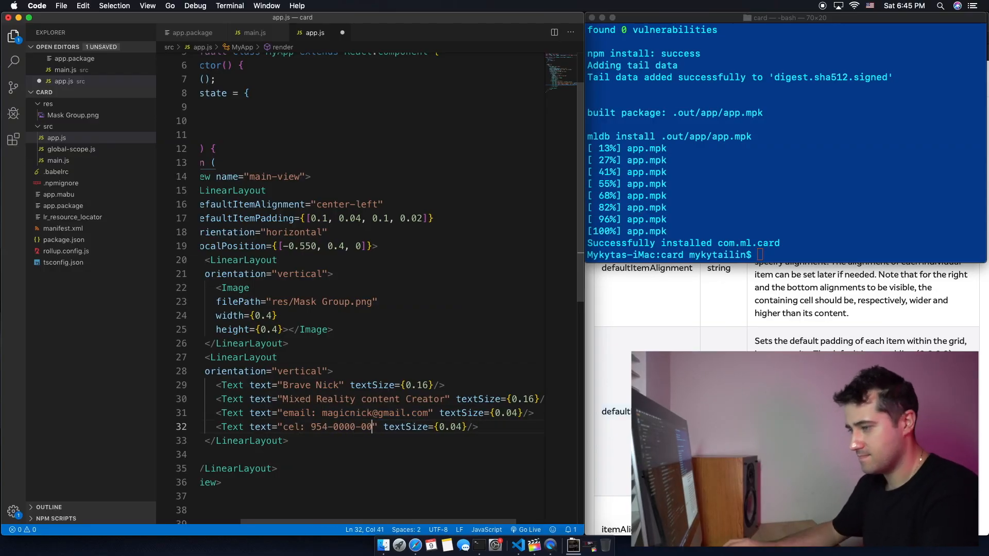